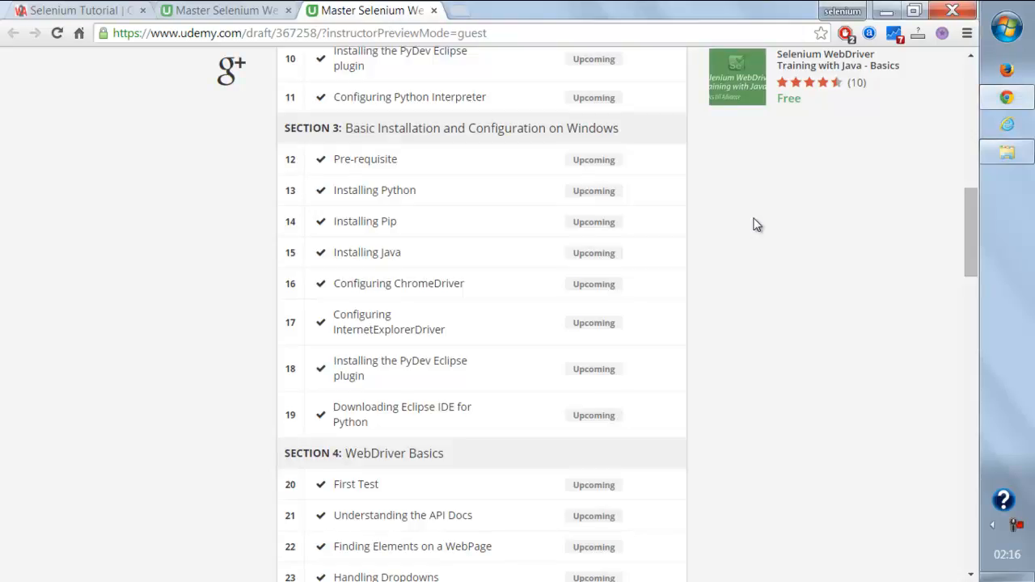
mouse_move(405, 26)
type("download")
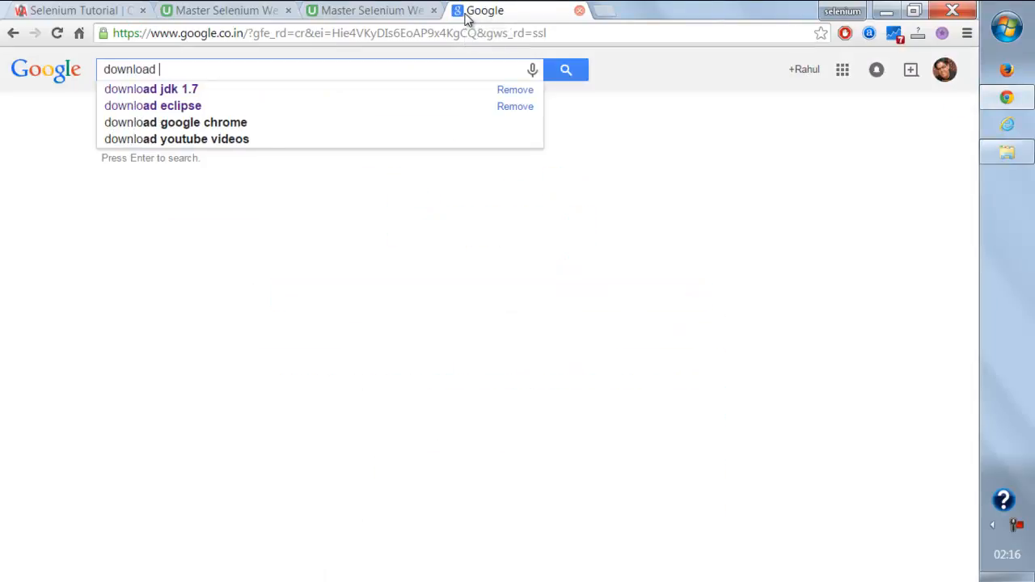
Search Google for 'download python' and open the Python.org downloads result
type("python")
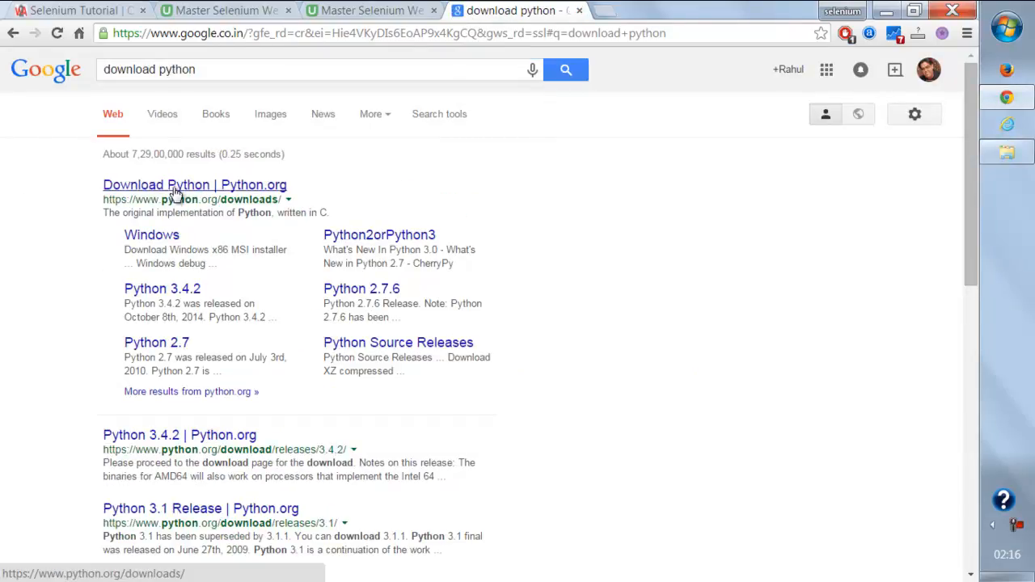
left_click(194, 184)
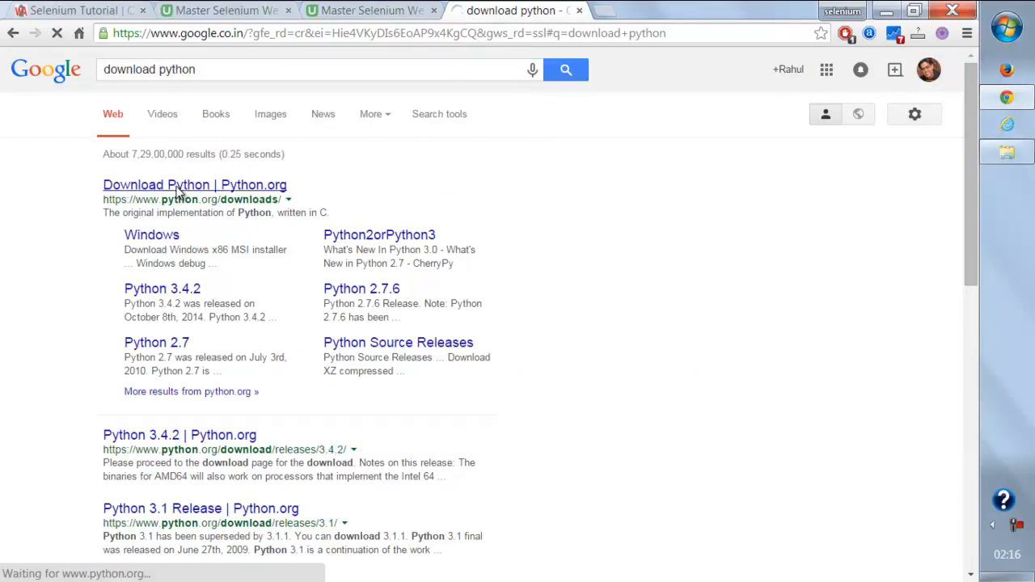
Start the Python 2.7.9 installer download from python.org, then bring up the download's options to cancel it
left_click(194, 185)
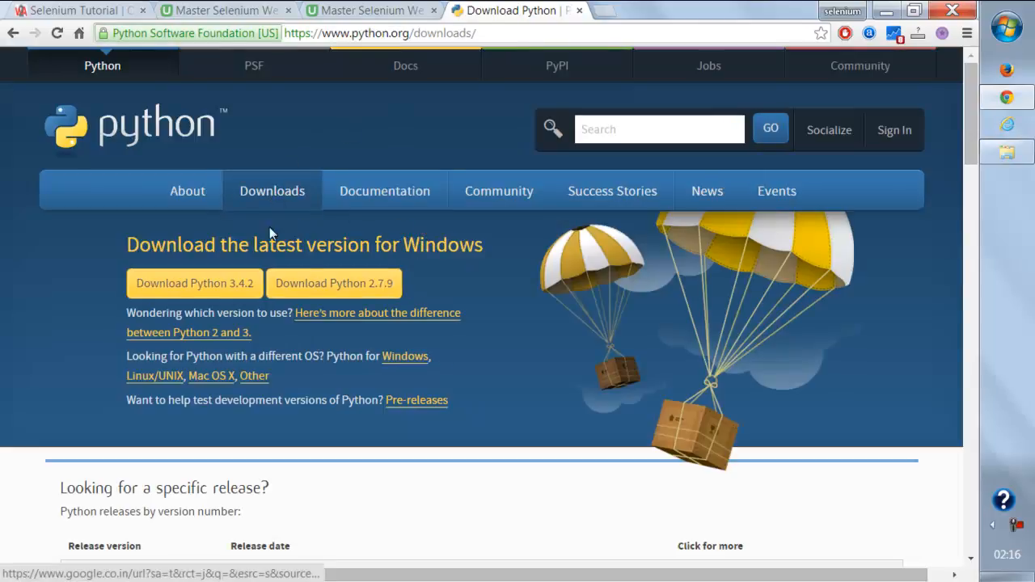
mouse_move(334, 283)
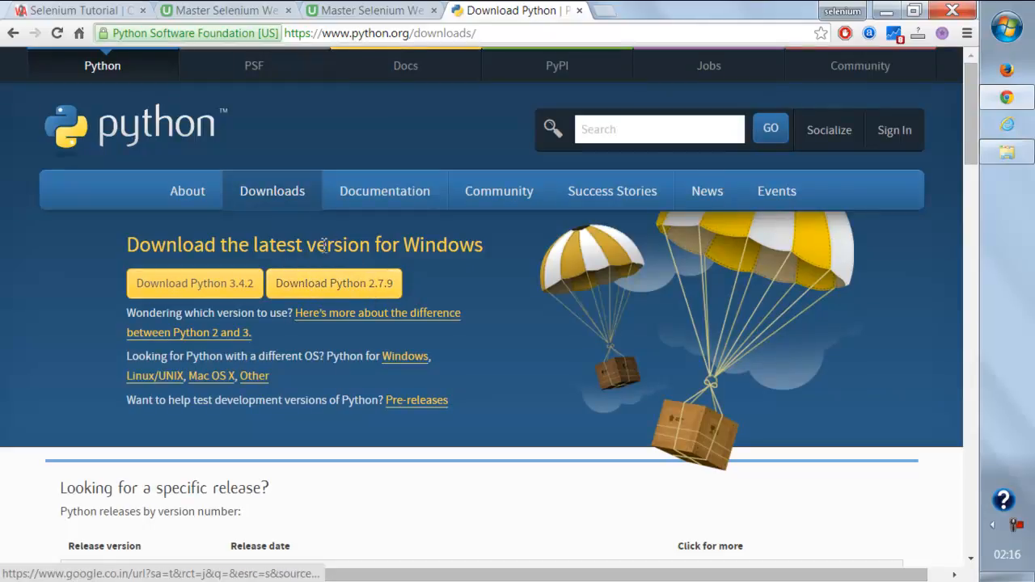
mouse_move(465, 249)
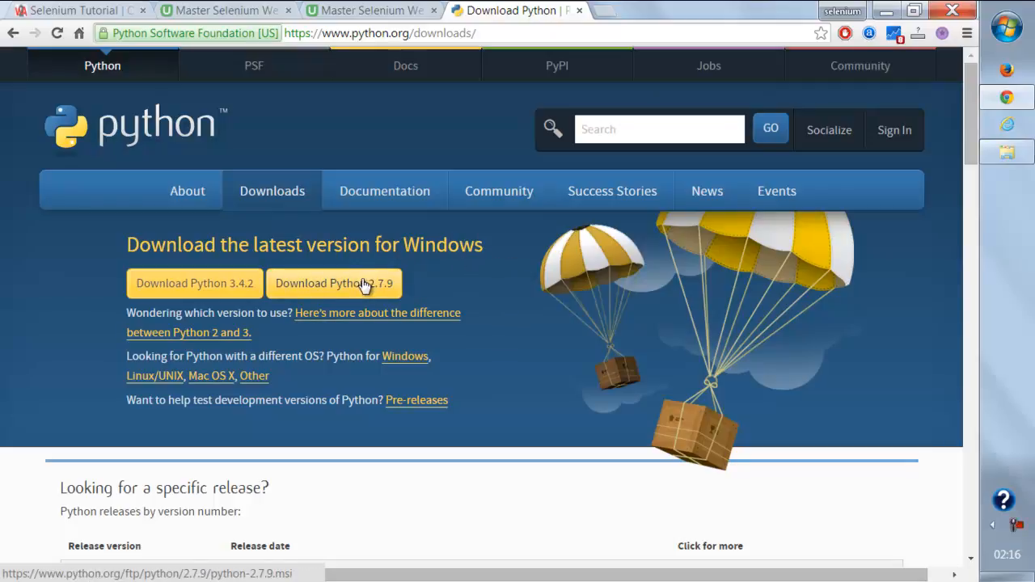
left_click(334, 283)
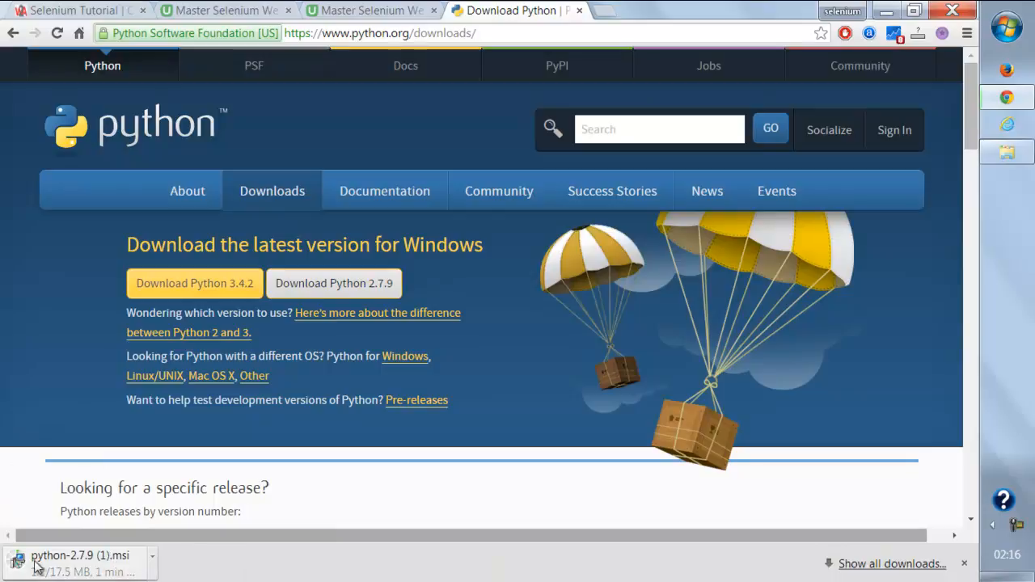
left_click(153, 558)
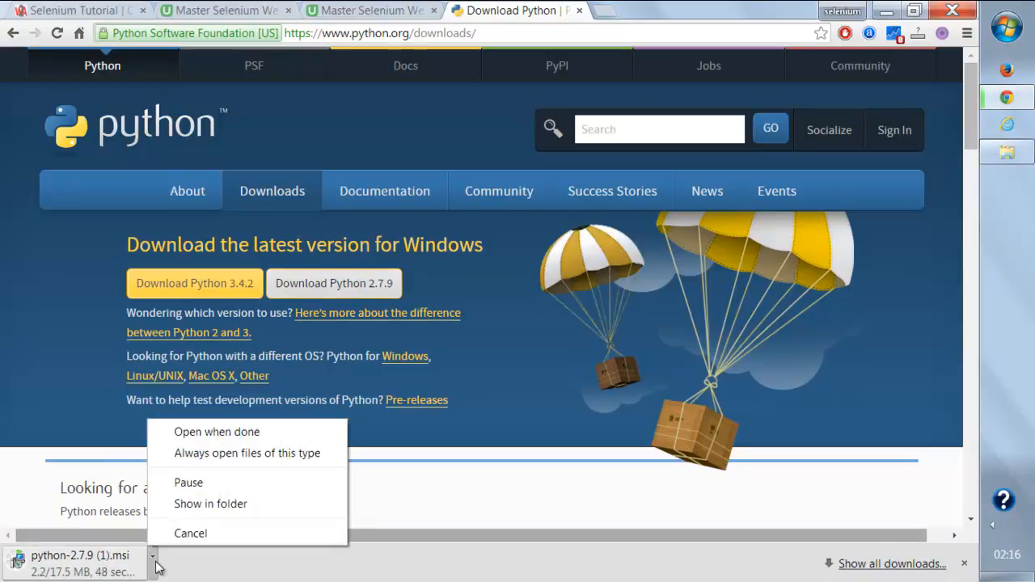
mouse_move(190, 533)
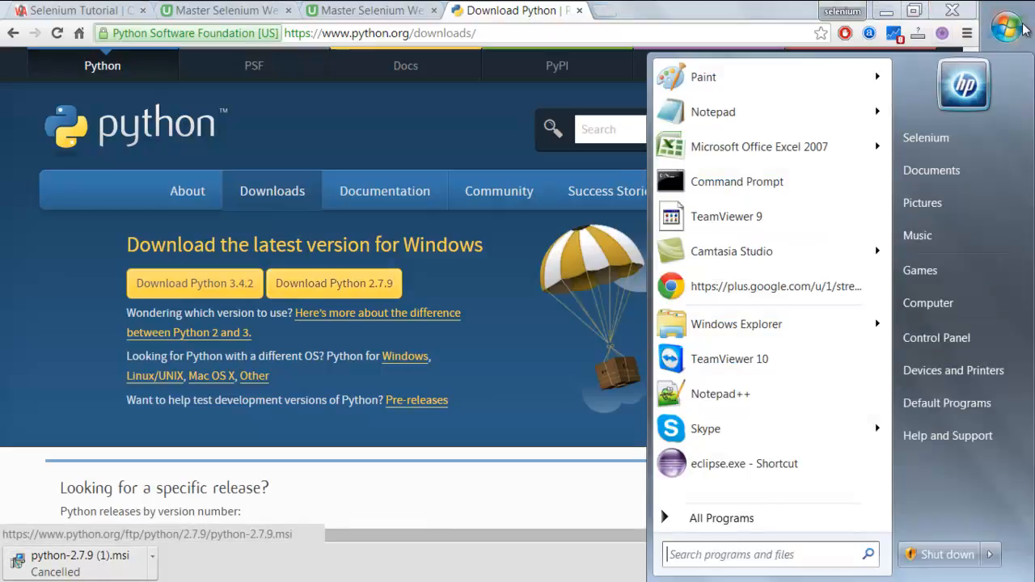
Browse the Downloads folder in Explorer and locate the existing python-2.7.9.msi installer
left_click(931, 169)
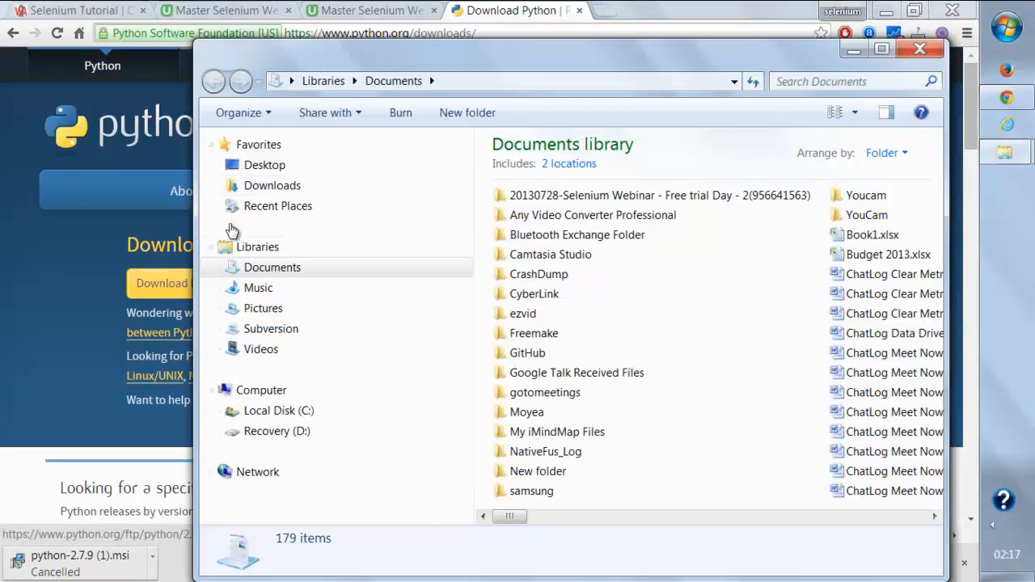
left_click(272, 186)
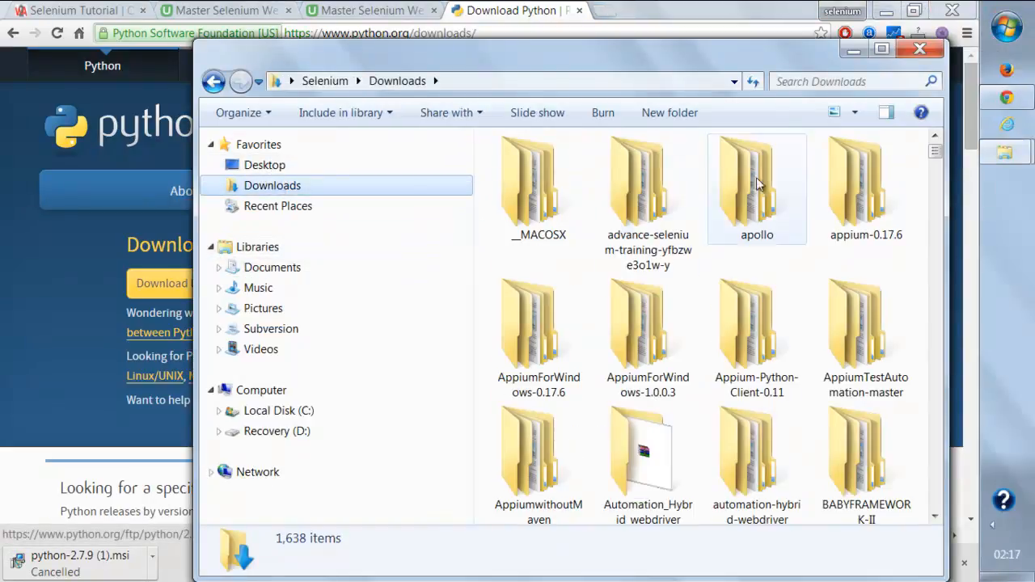
scroll("down", 3)
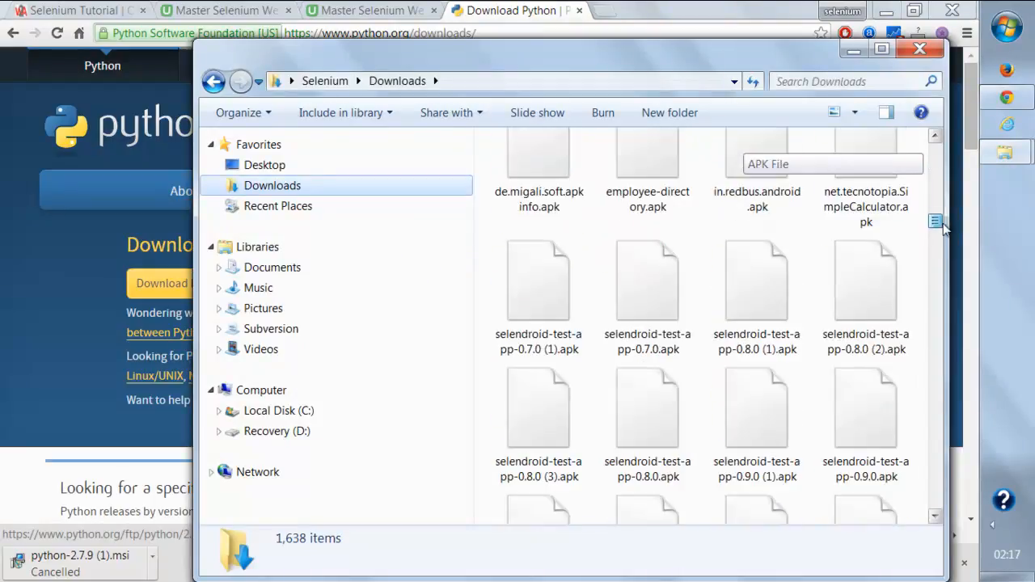
scroll("up", 3)
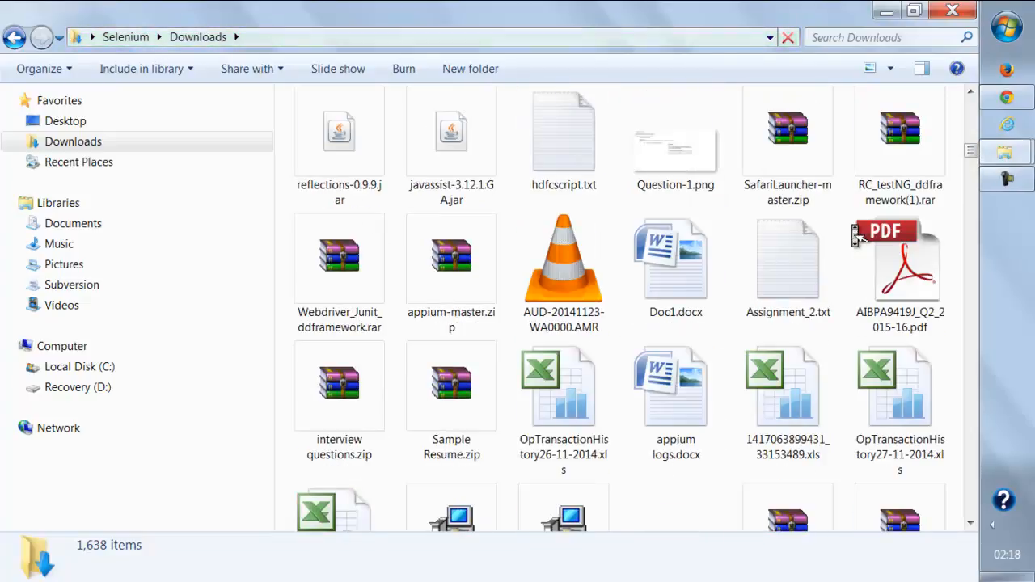
scroll("up", 3)
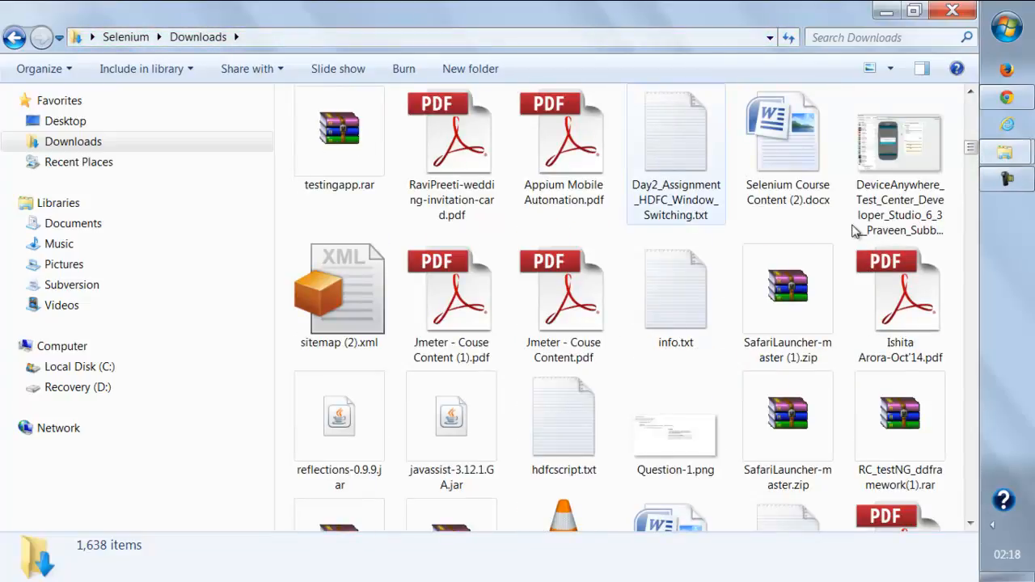
scroll("up", 3)
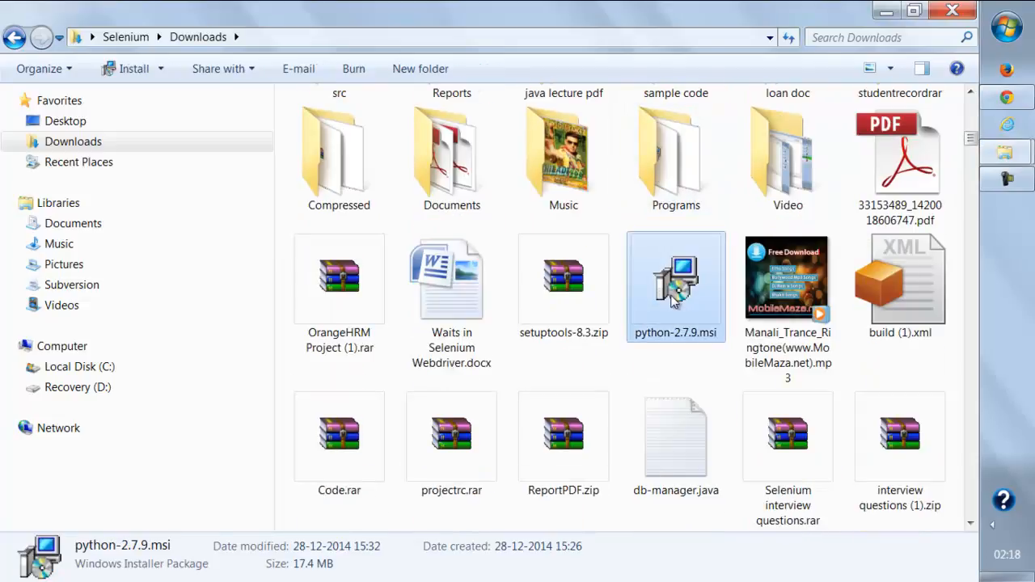
mouse_move(680, 283)
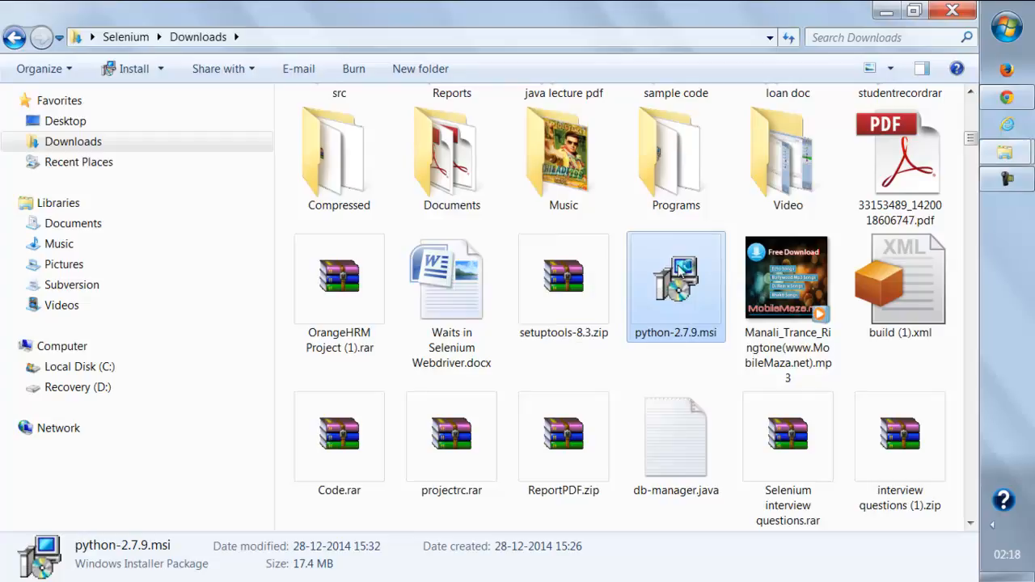
Run python-2.7.9.msi and choose Repair for the existing Python 2.7.9 installation
double_click(675, 277)
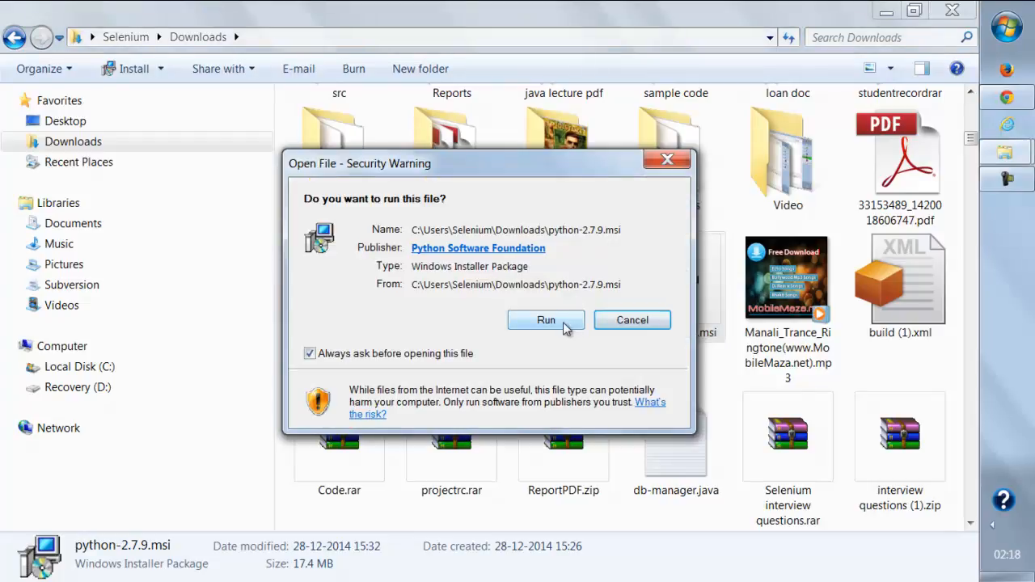
left_click(546, 321)
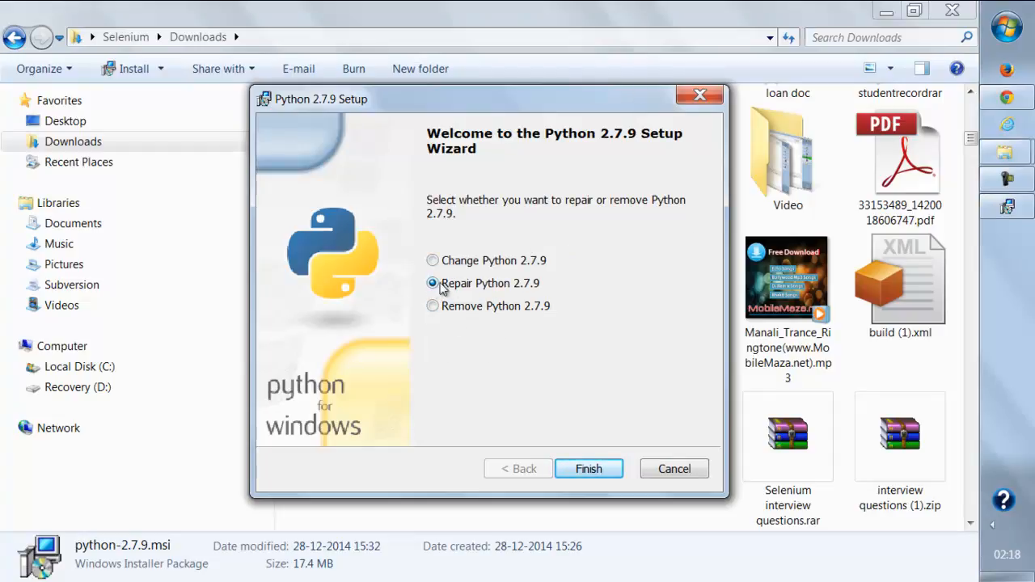
mouse_move(606, 491)
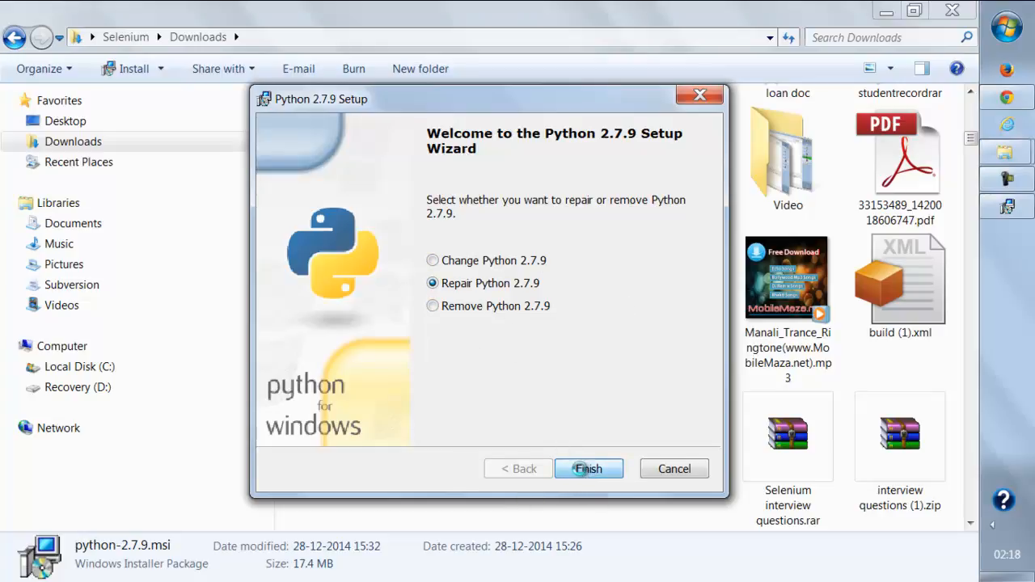
left_click(589, 470)
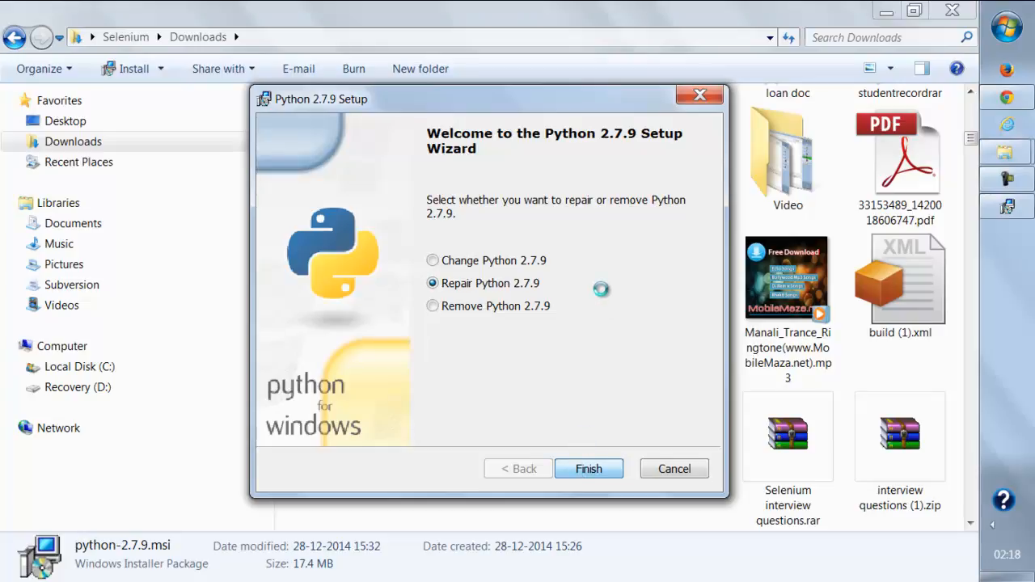
mouse_move(1026, 23)
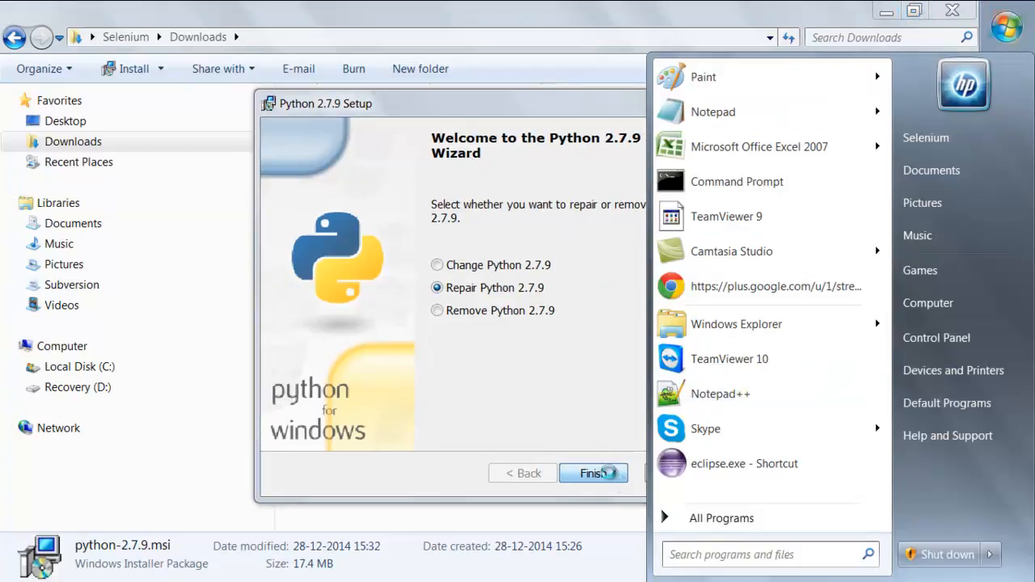
Open C:\Python27 via Start search 'c:\p' and look over its files, including python.exe
type("c")
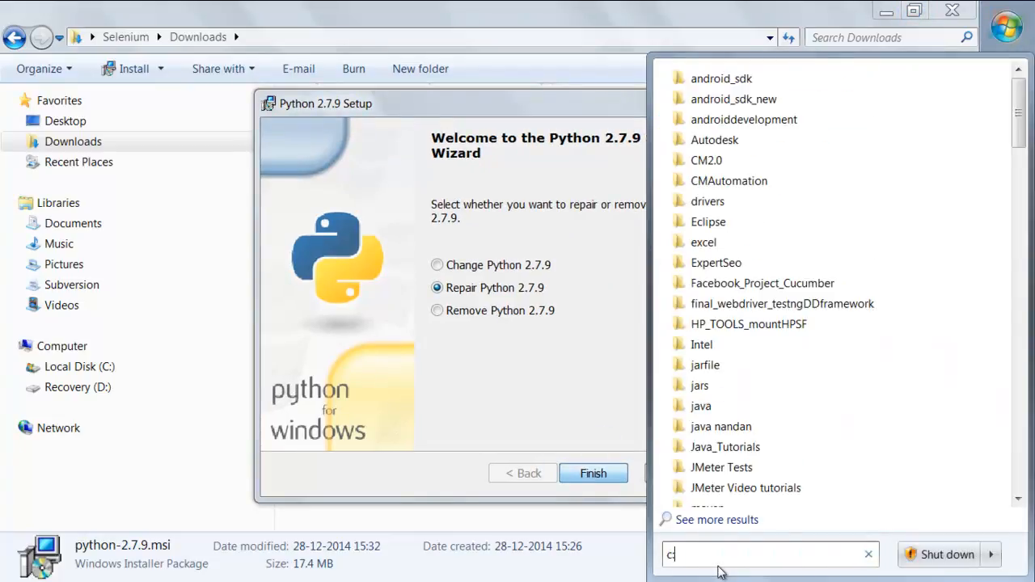
type(":\\p")
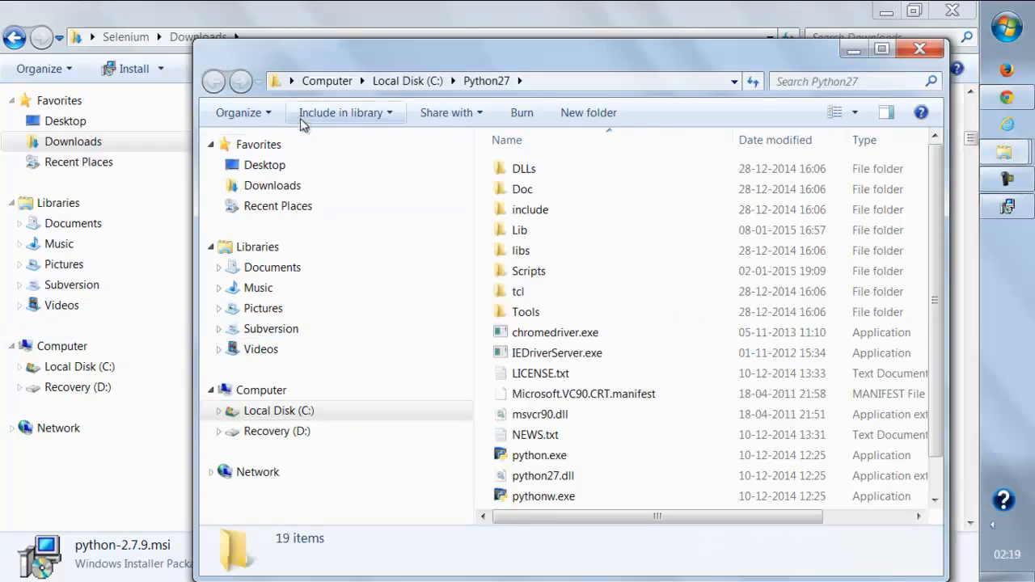
scroll("down", 3)
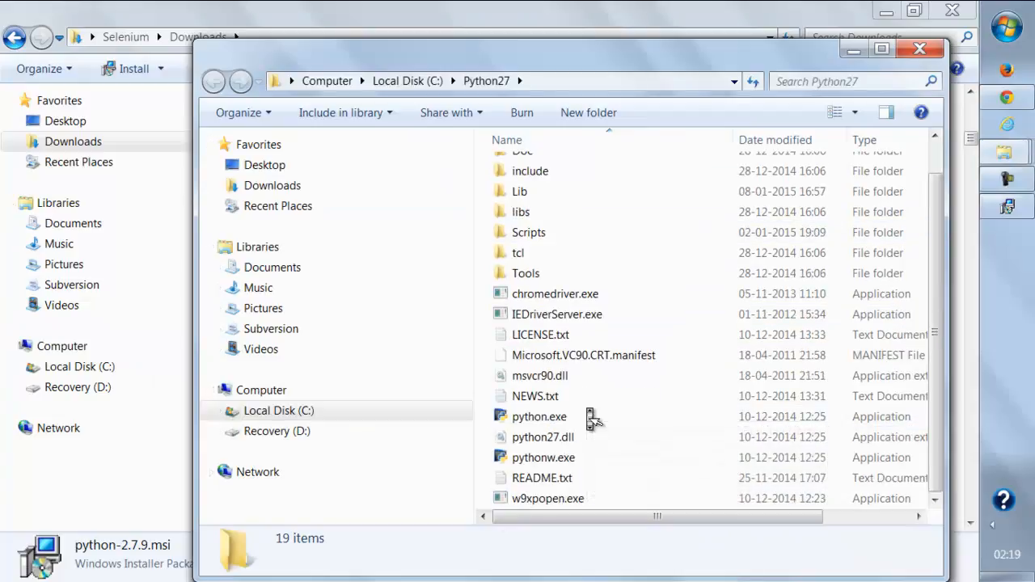
scroll("up", 3)
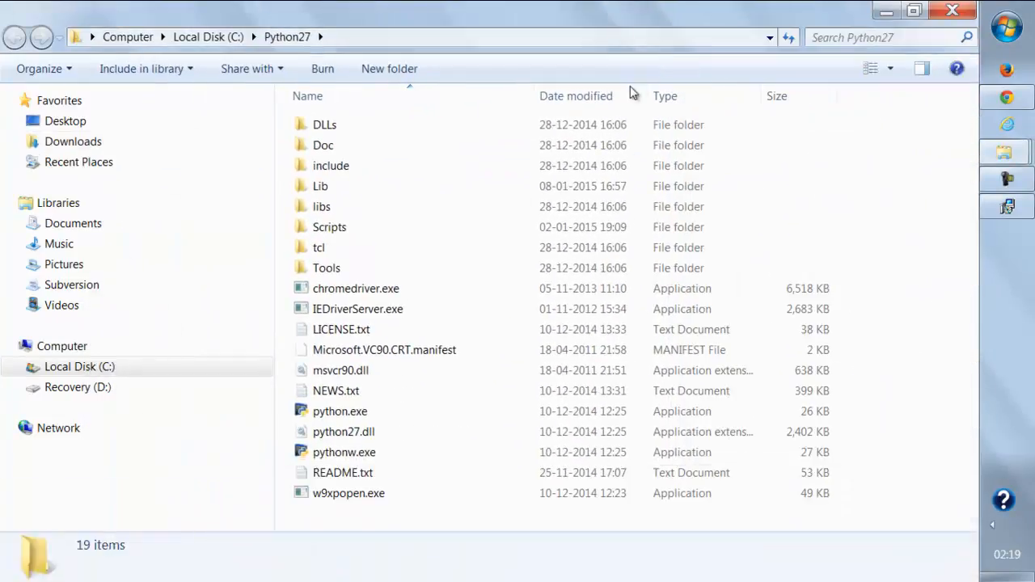
left_click(321, 206)
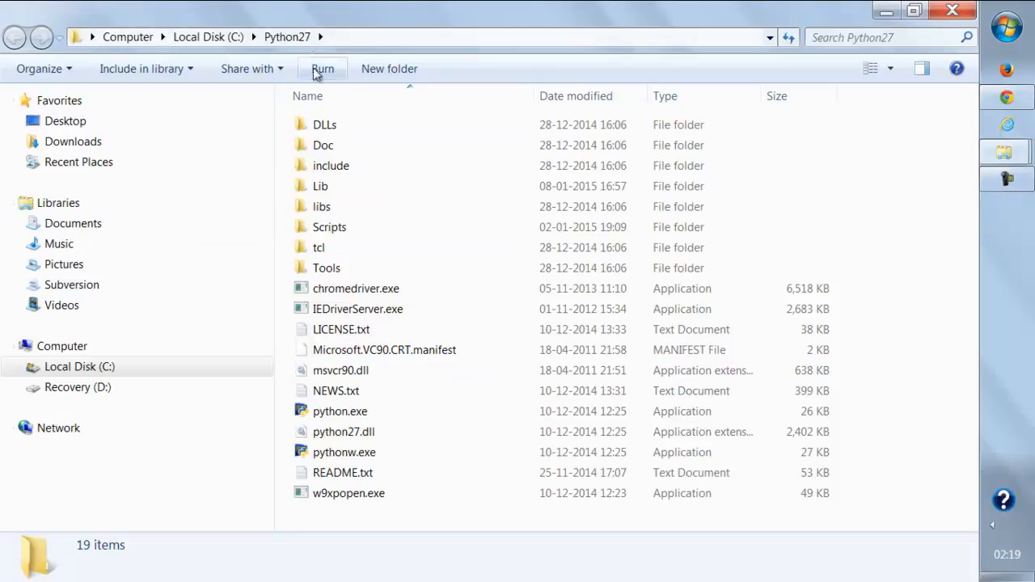
mouse_move(178, 129)
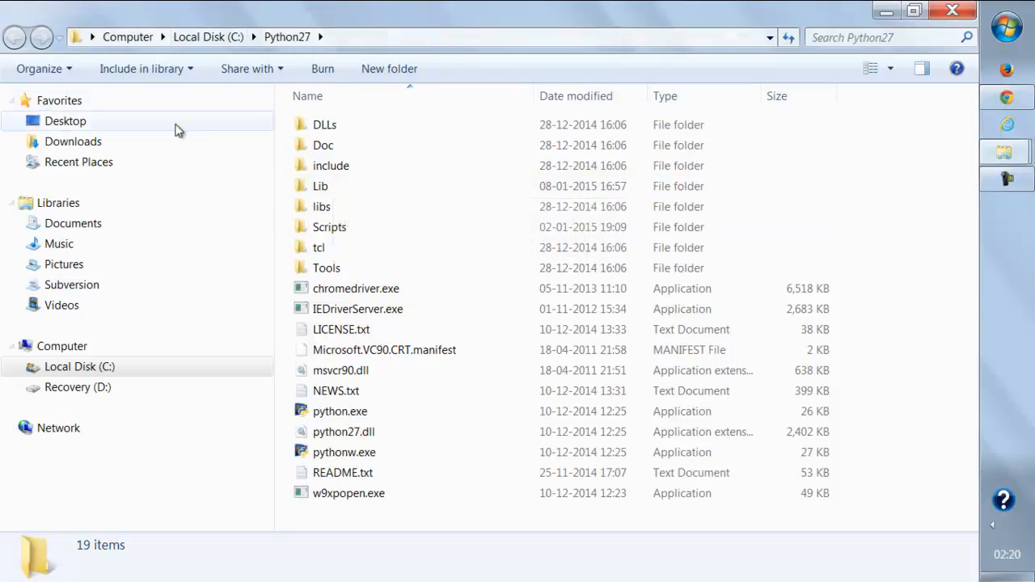
mouse_move(380, 40)
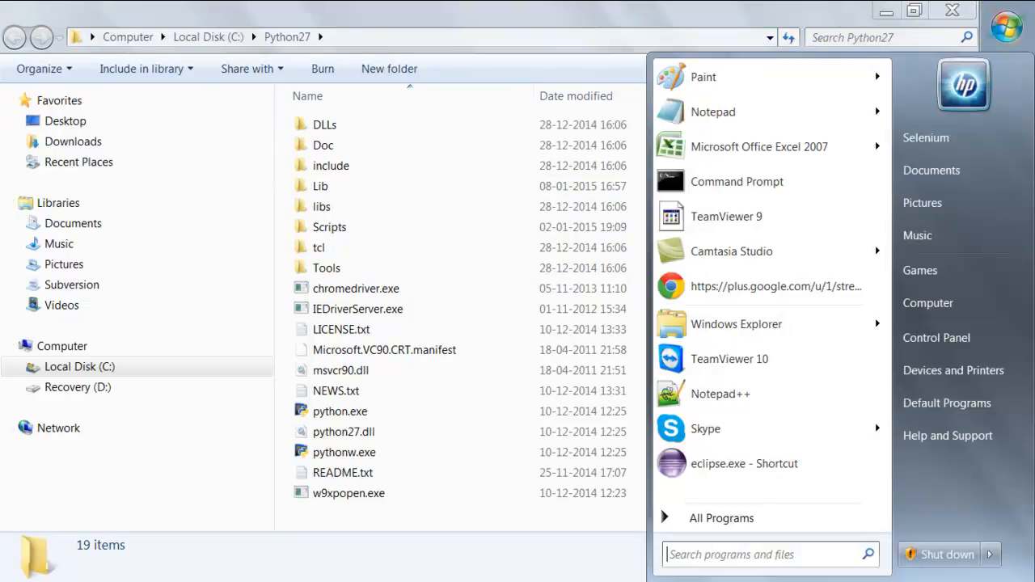
Search the Start menu for 'edit' to reach the system environment variables settings
right_click(928, 302)
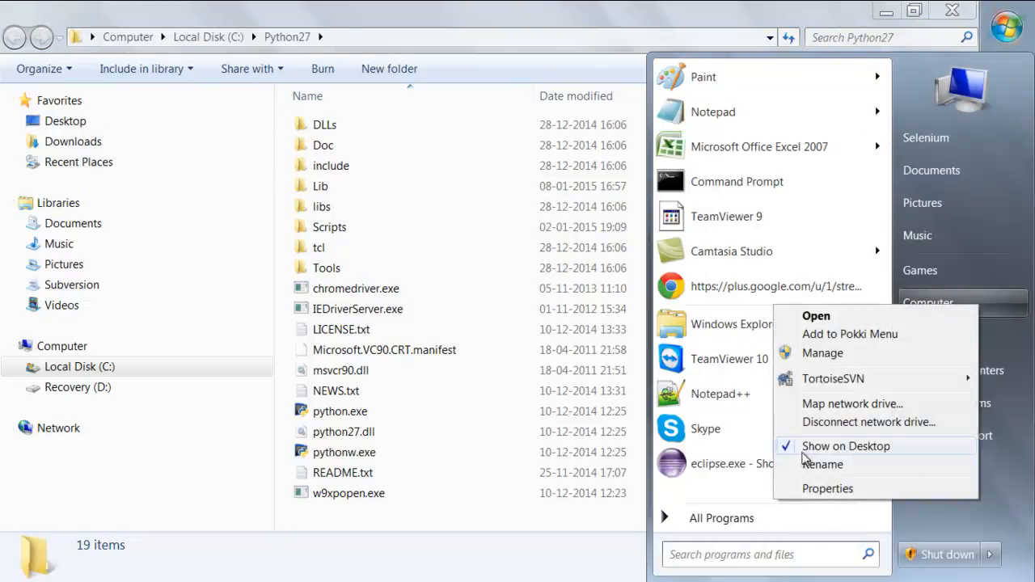
left_click(828, 489)
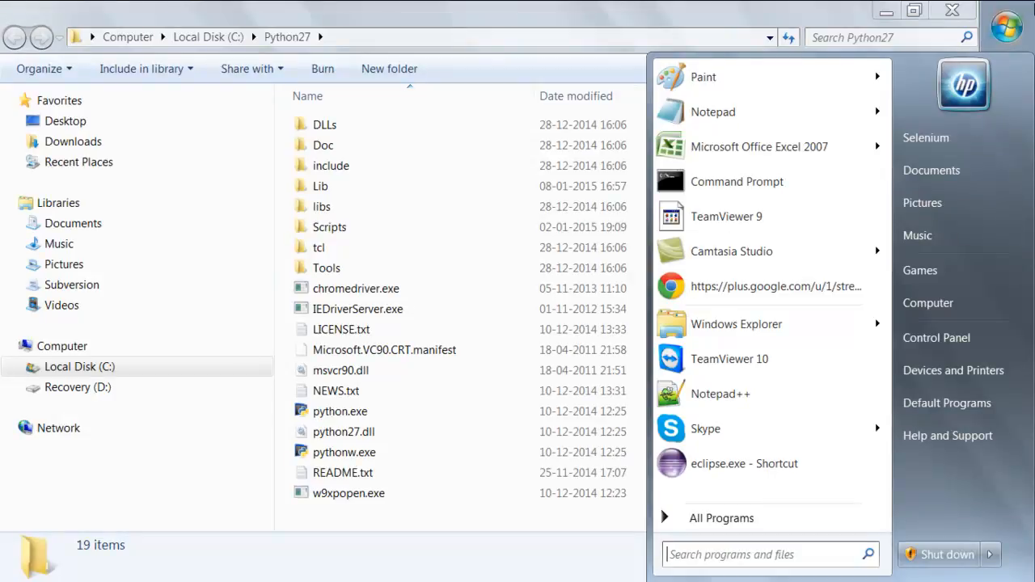
type("edit")
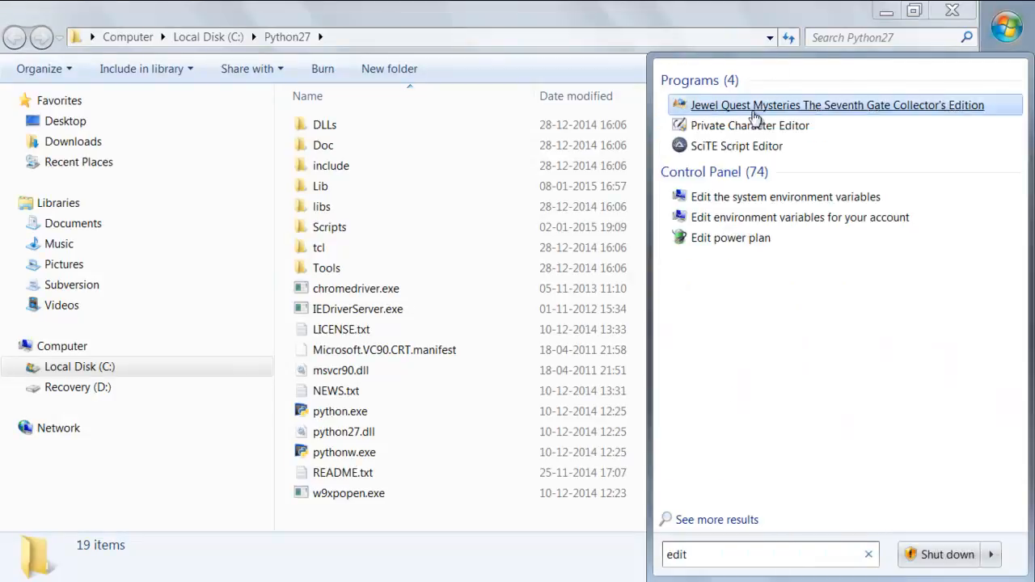
mouse_move(785, 197)
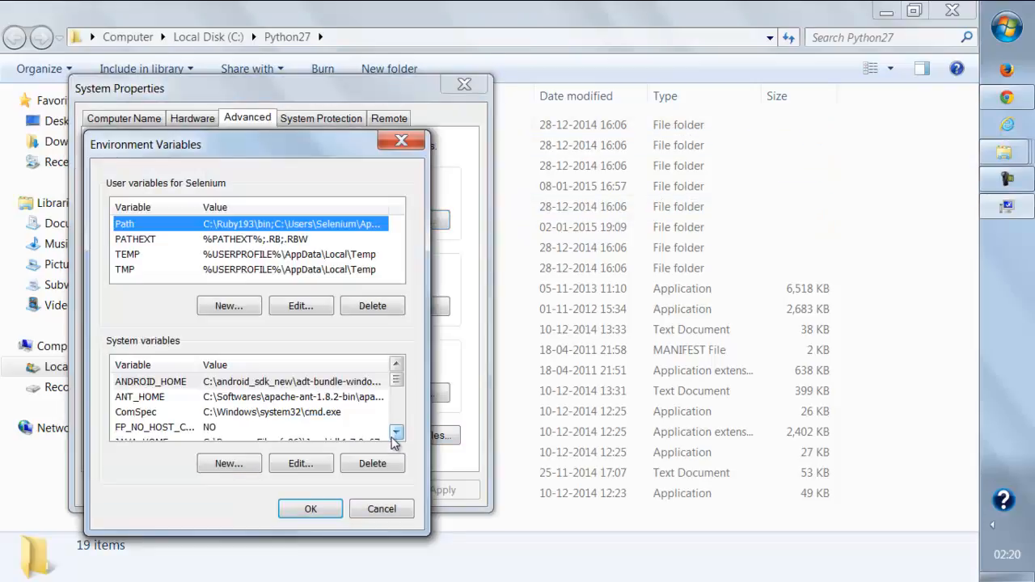
Edit the system Path so its value ends with ;C:\Python27 and confirm the change
left_click(397, 433)
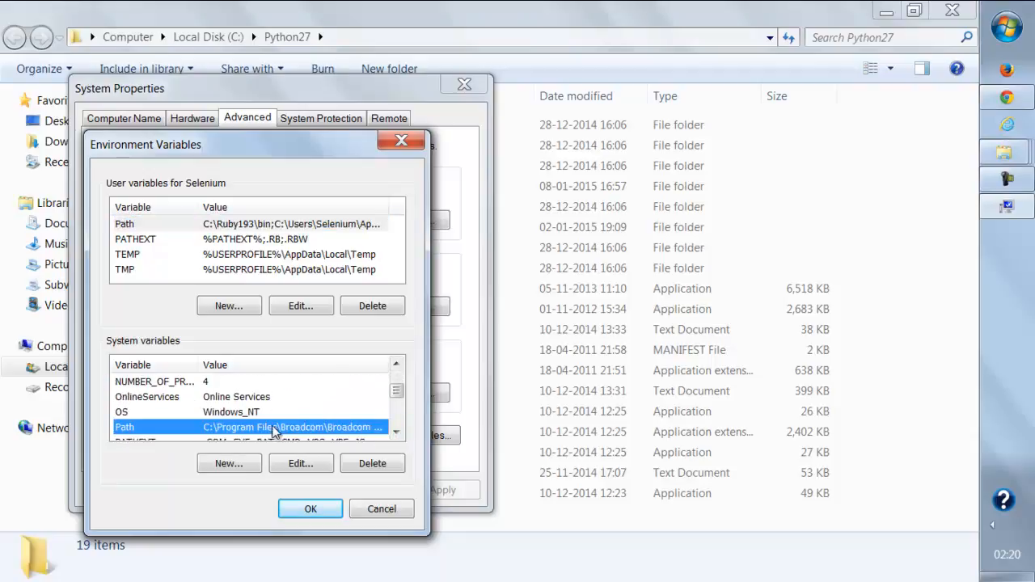
left_click(300, 464)
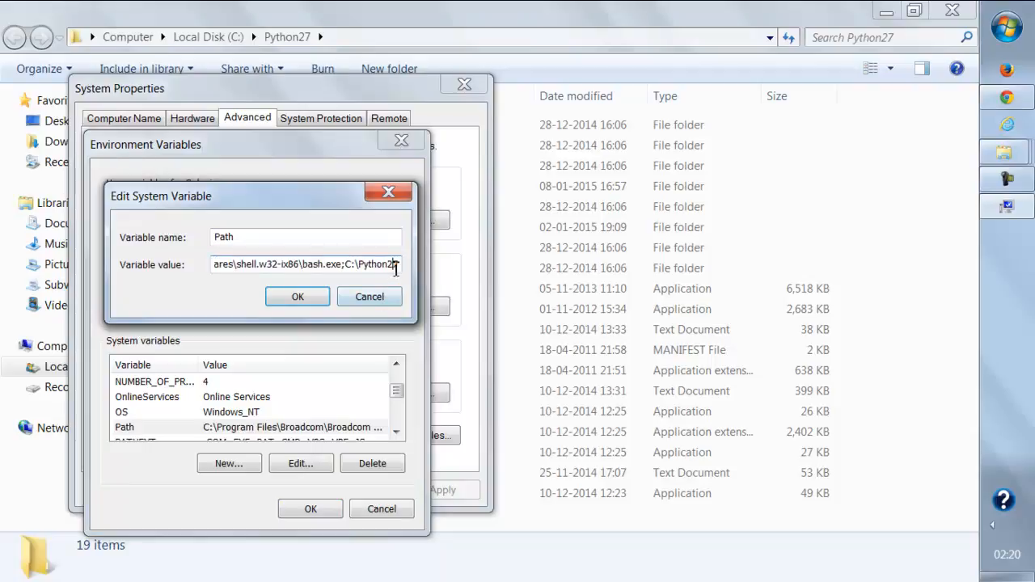
double_click(372, 265)
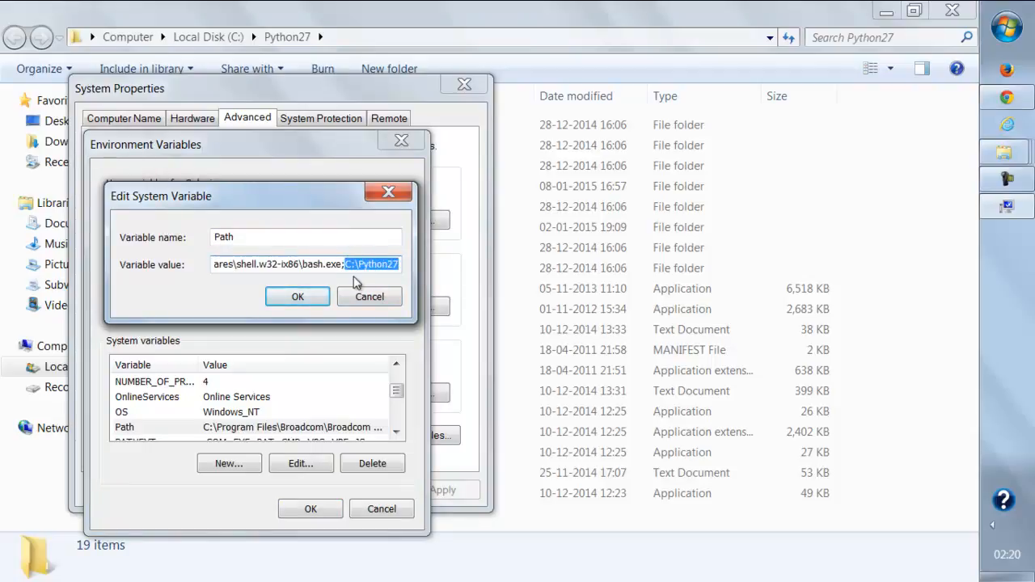
left_click(297, 296)
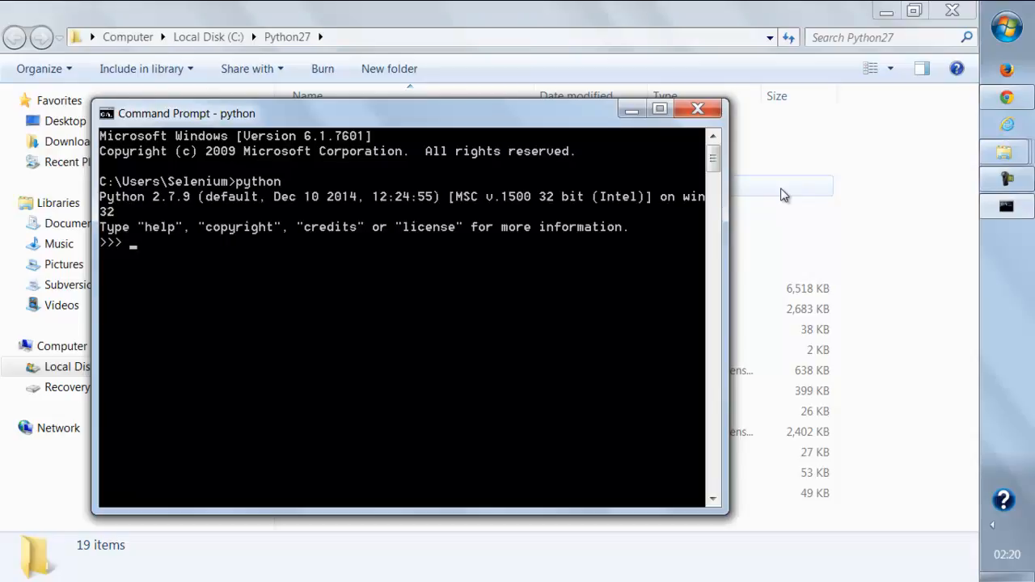
mouse_move(182, 206)
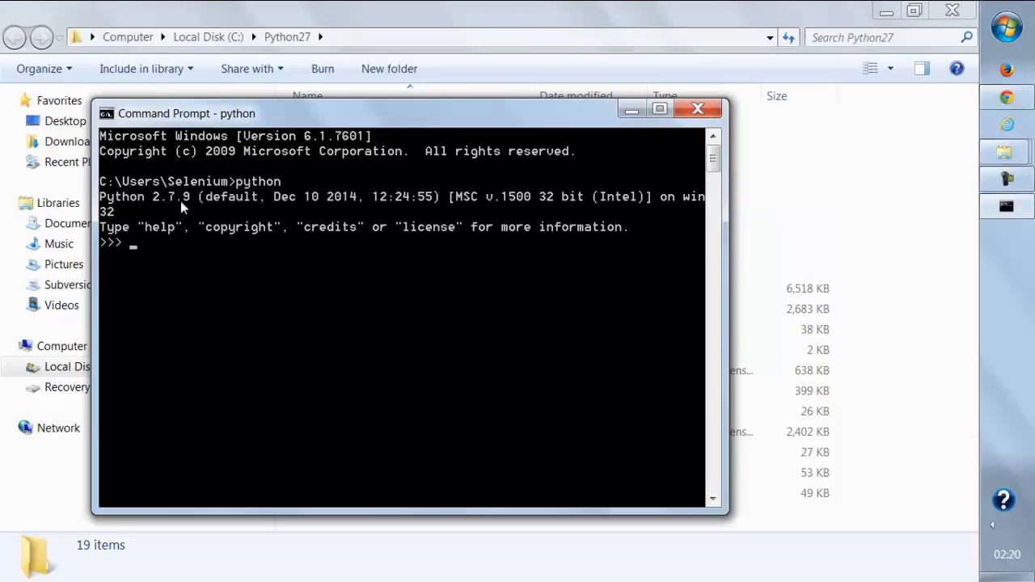
mouse_move(200, 188)
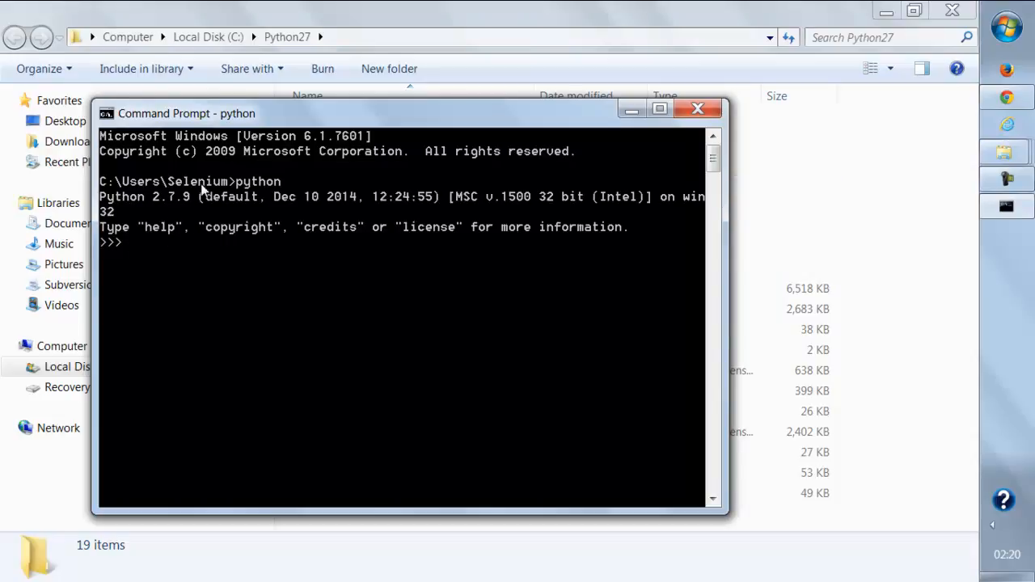
mouse_move(358, 247)
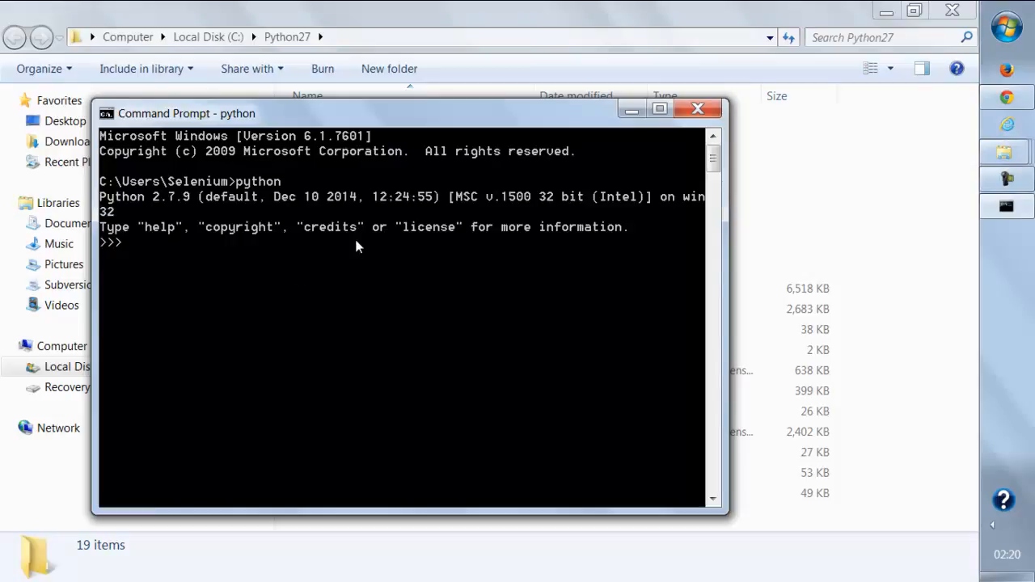